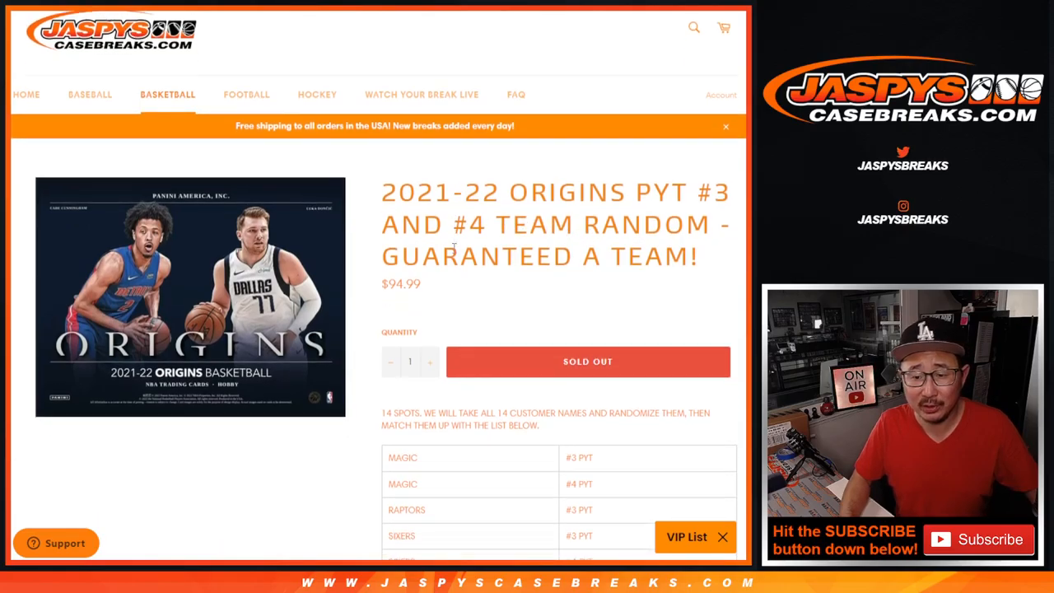
- Review the Origins team/PYT table, then bring the 14 customer names into the List Randomizer
{"action": "scroll", "scroll_direction": "down", "scroll_amount": 3}
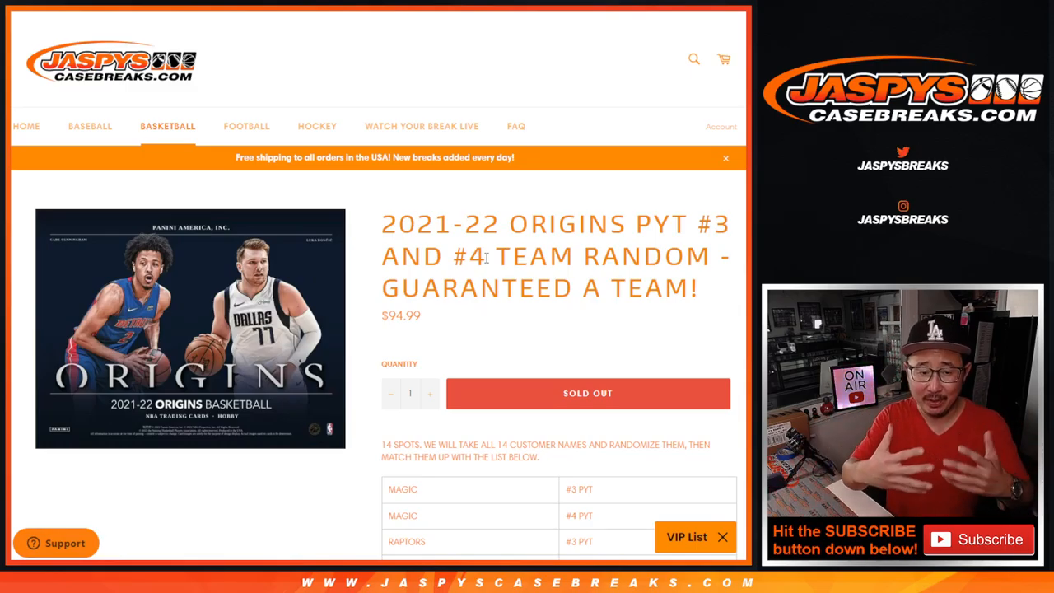
{"action": "scroll", "scroll_direction": "down", "scroll_amount": 3}
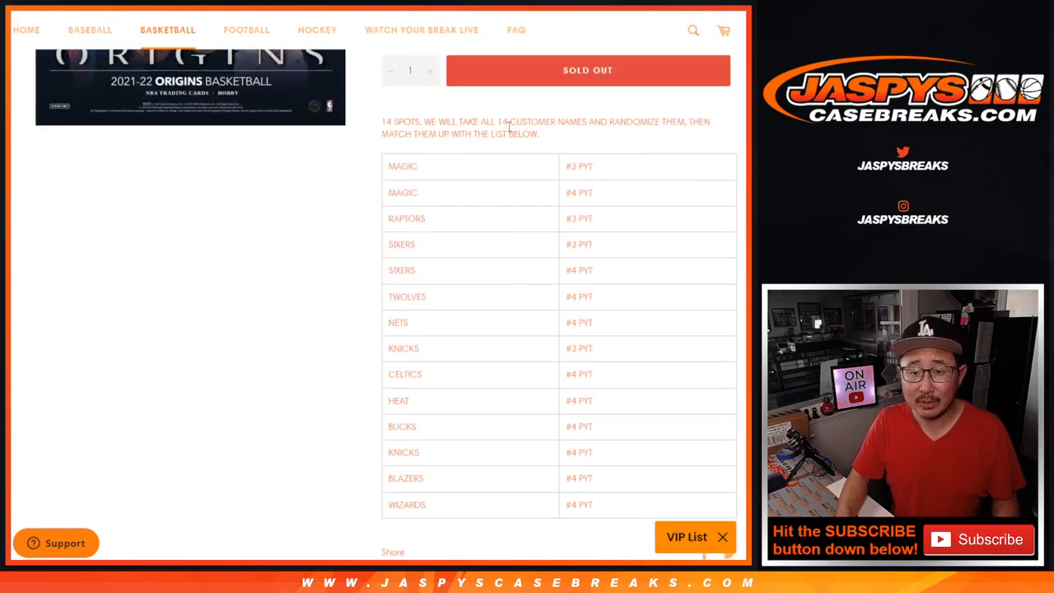
{"action": "left_click_drag", "start_coordinate": [399, 135], "coordinate": [511, 135]}
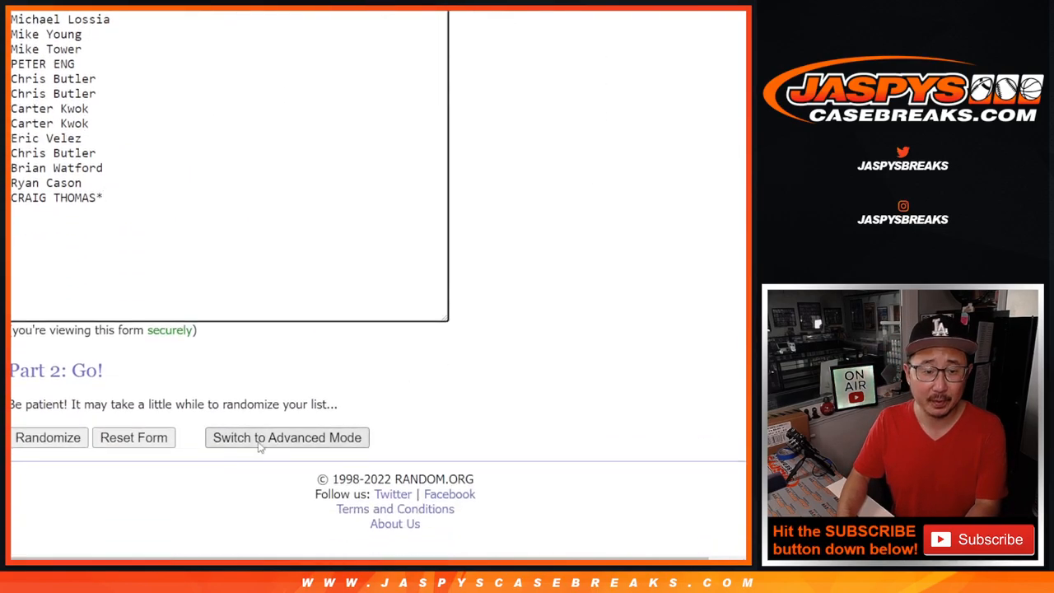
- Randomize the customer names six times to get the final shuffled order
{"action": "left_click", "coordinate": [48, 438]}
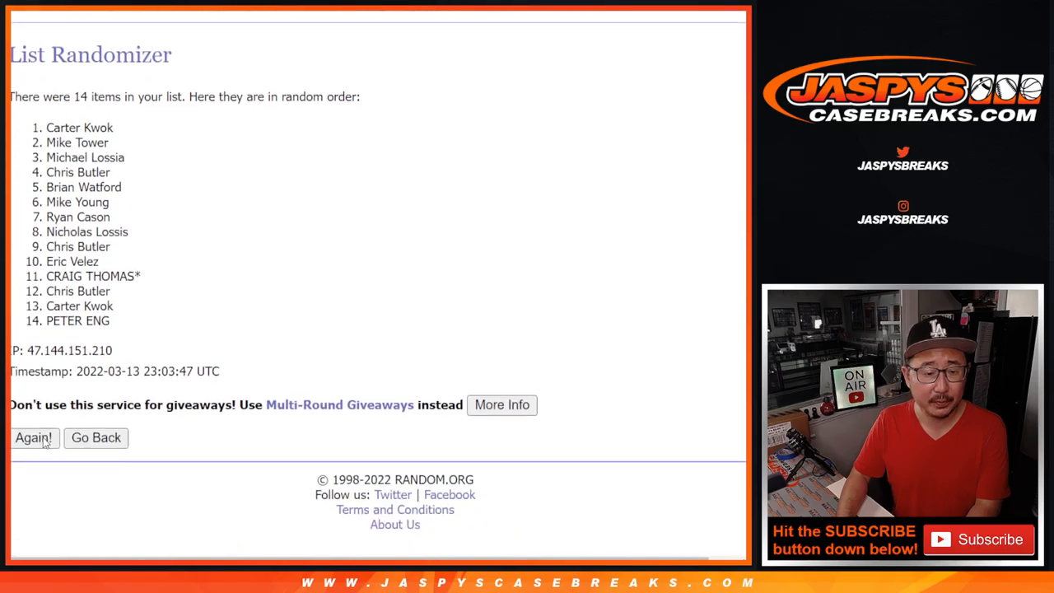
{"action": "left_click", "coordinate": [33, 438]}
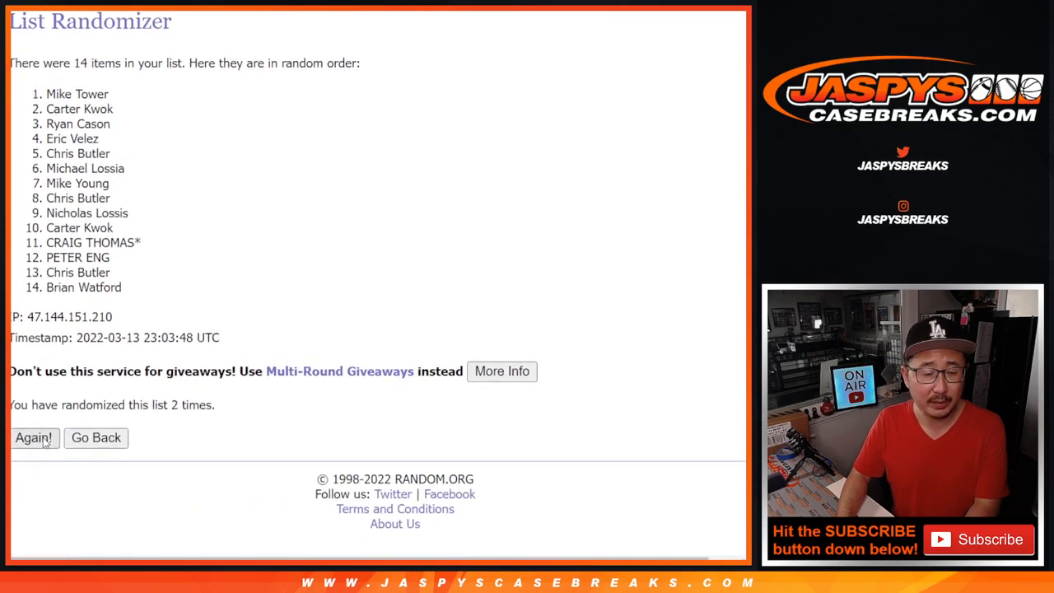
{"action": "left_click", "coordinate": [32, 439]}
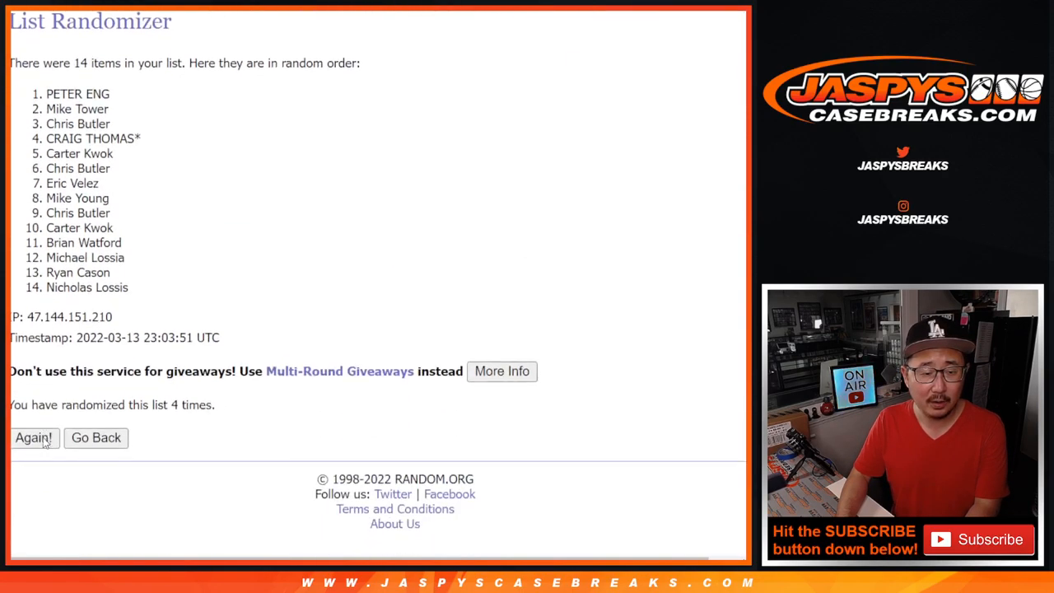
{"action": "left_click", "coordinate": [33, 438]}
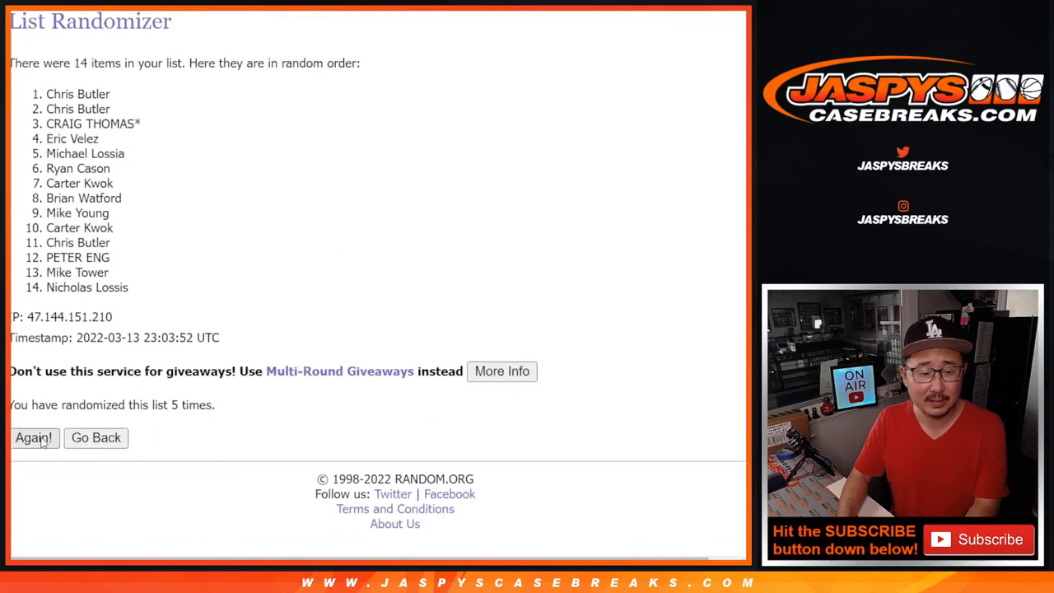
{"action": "left_click", "coordinate": [33, 438]}
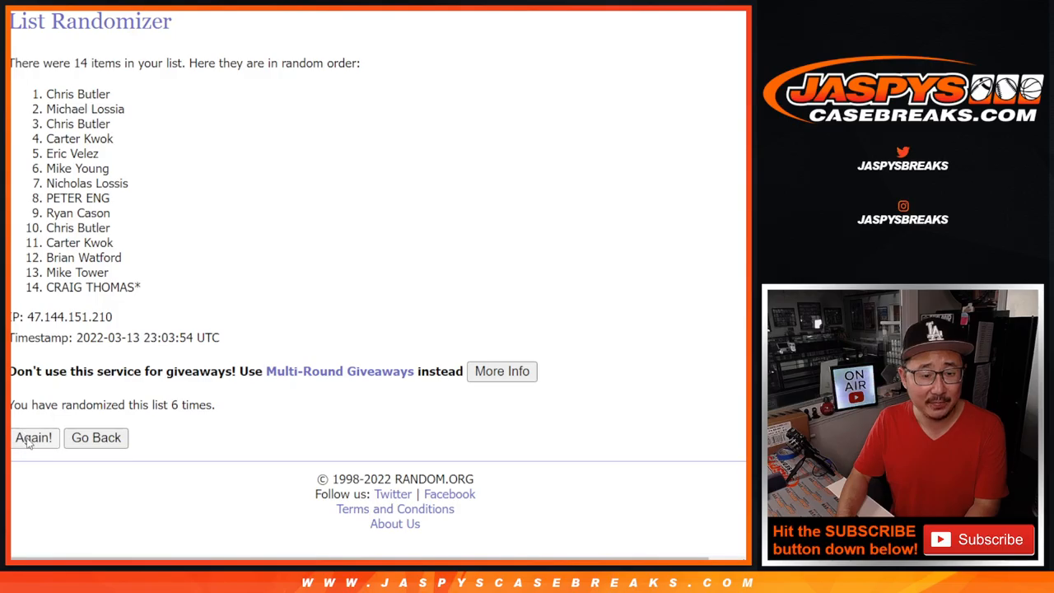
{"action": "left_click", "coordinate": [33, 439]}
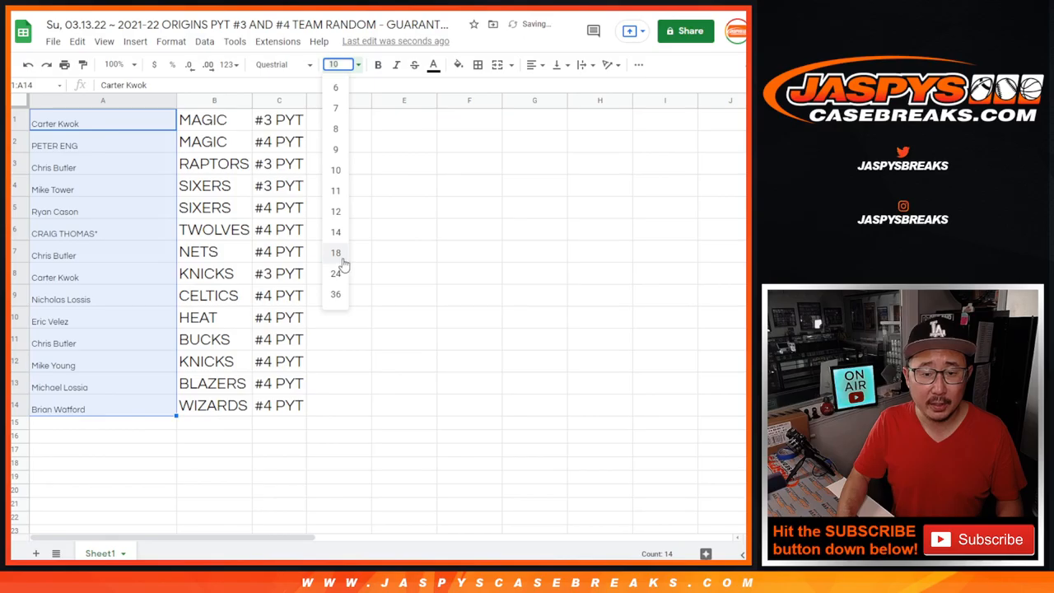
- Enlarge the pasted names in column A to font size 18 to match the team text
{"action": "left_click", "coordinate": [336, 252]}
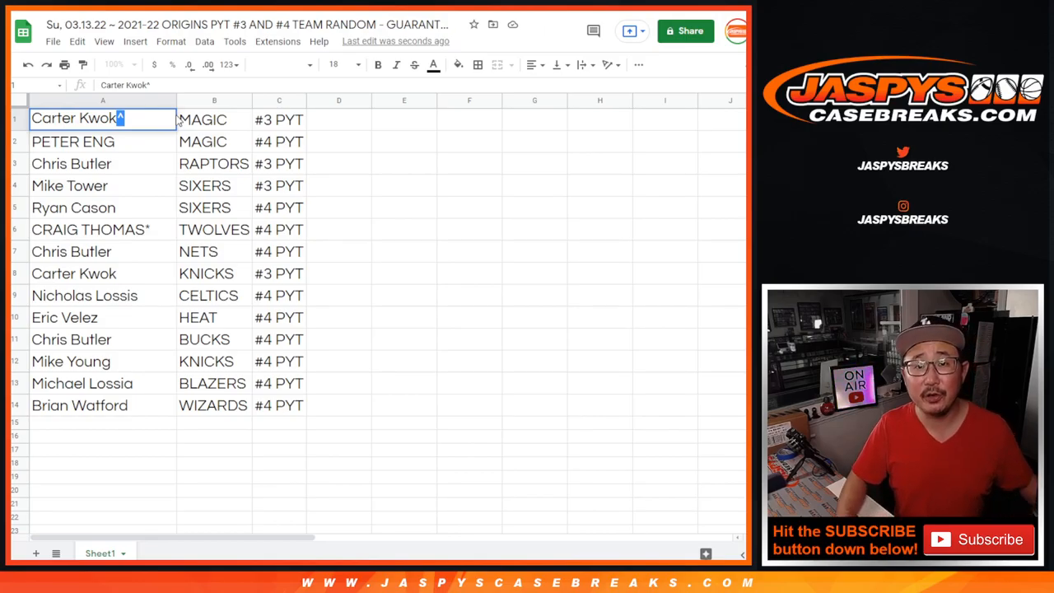
{"action": "left_click", "coordinate": [72, 141]}
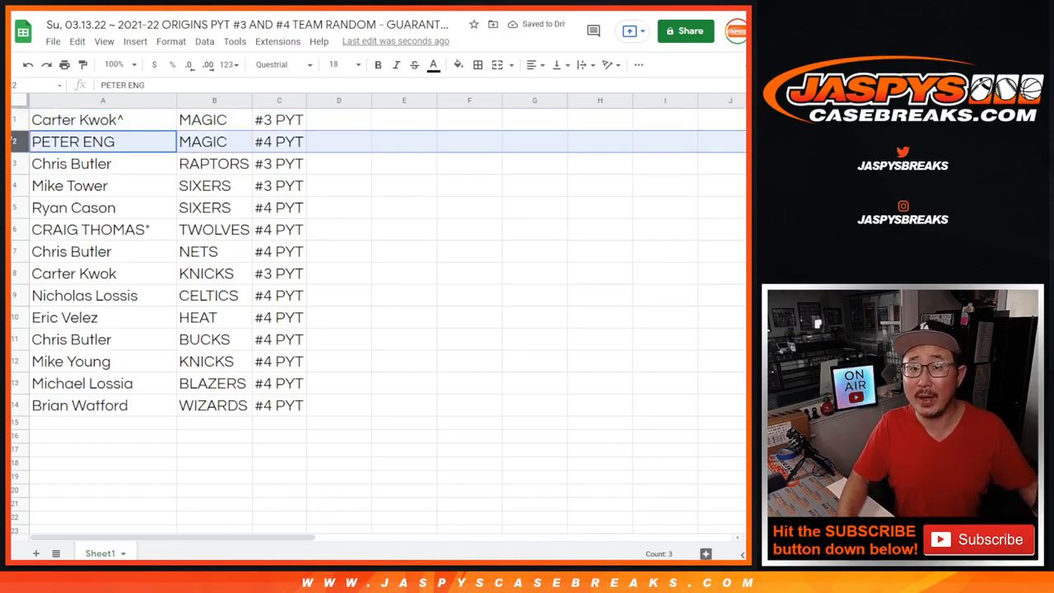
{"action": "left_click", "coordinate": [102, 164]}
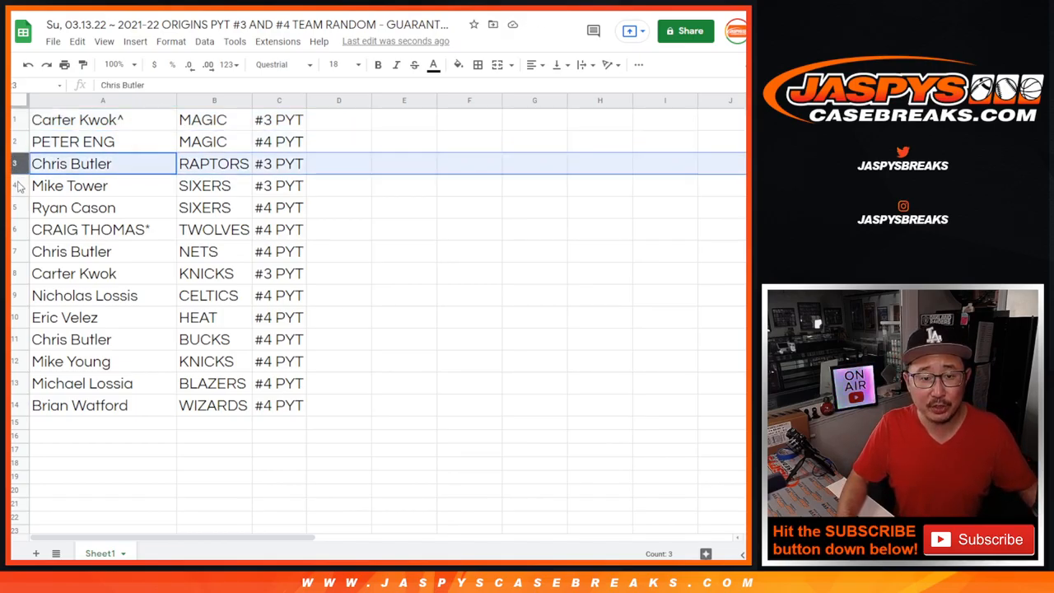
{"action": "left_click", "coordinate": [73, 208]}
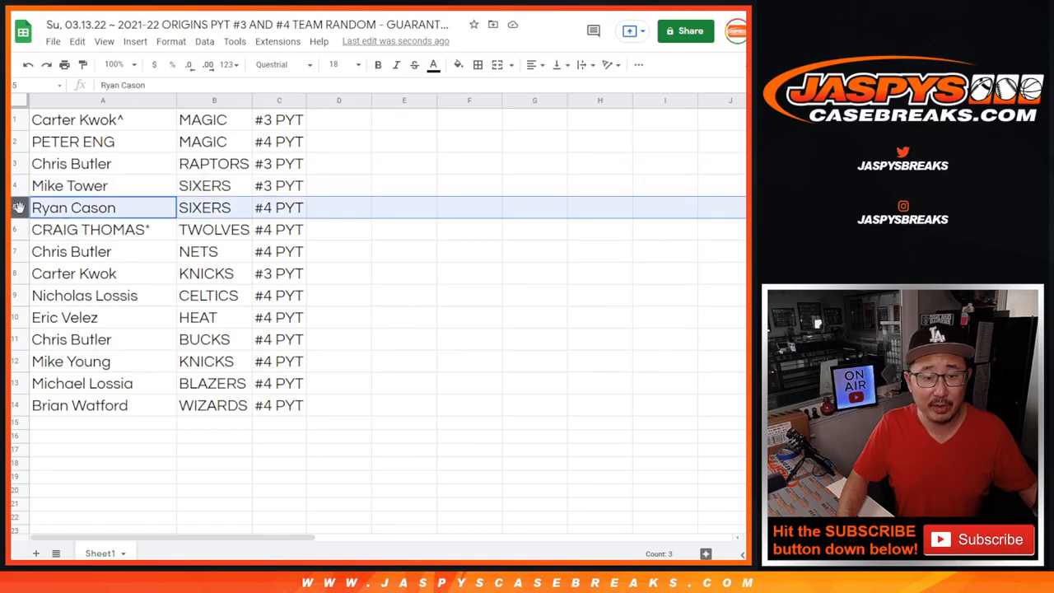
{"action": "left_click", "coordinate": [102, 229]}
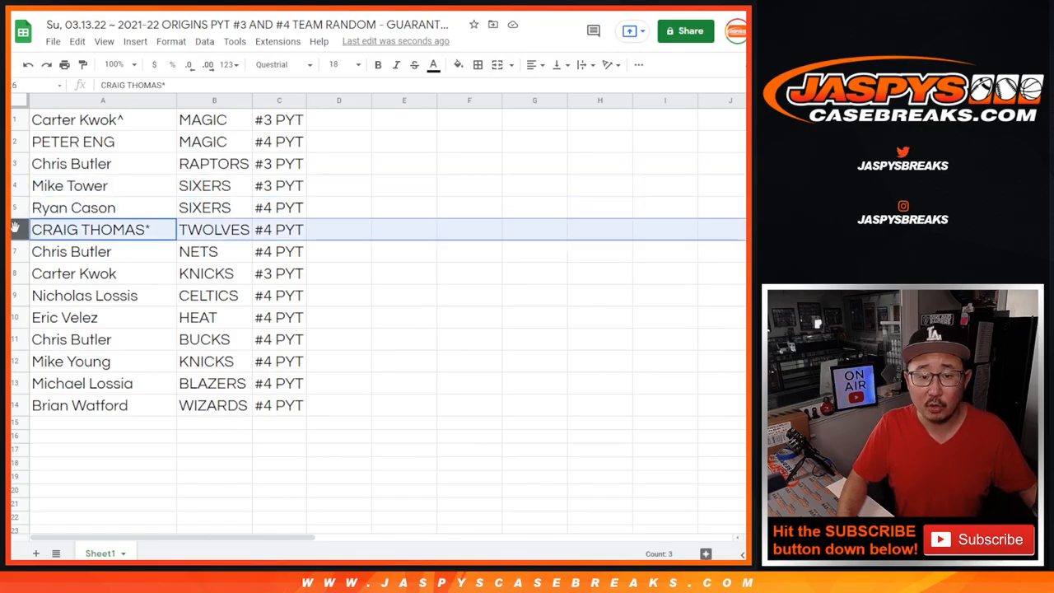
{"action": "left_click", "coordinate": [102, 251]}
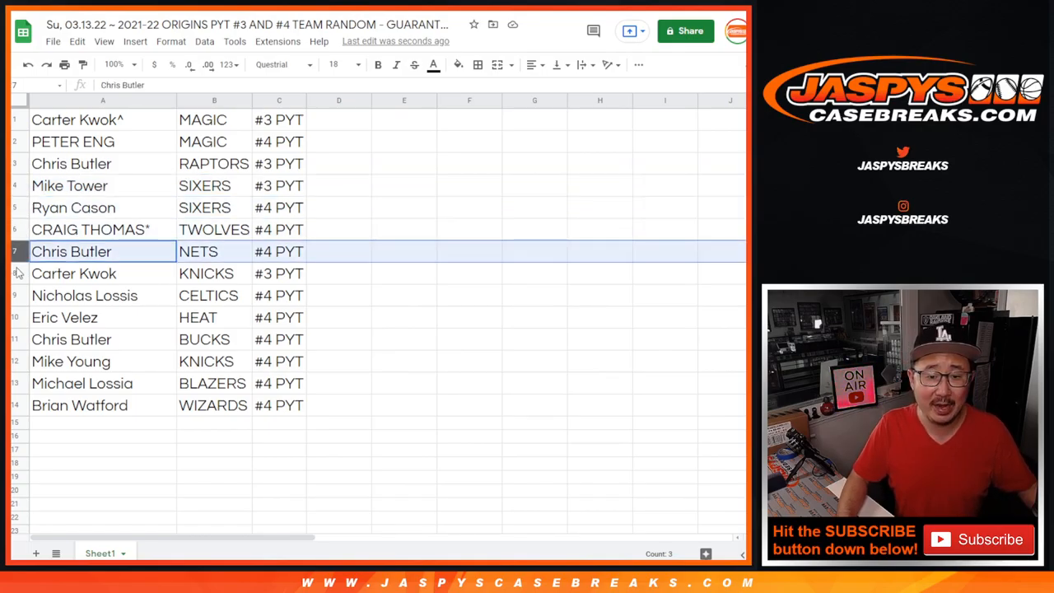
{"action": "left_click", "coordinate": [74, 273]}
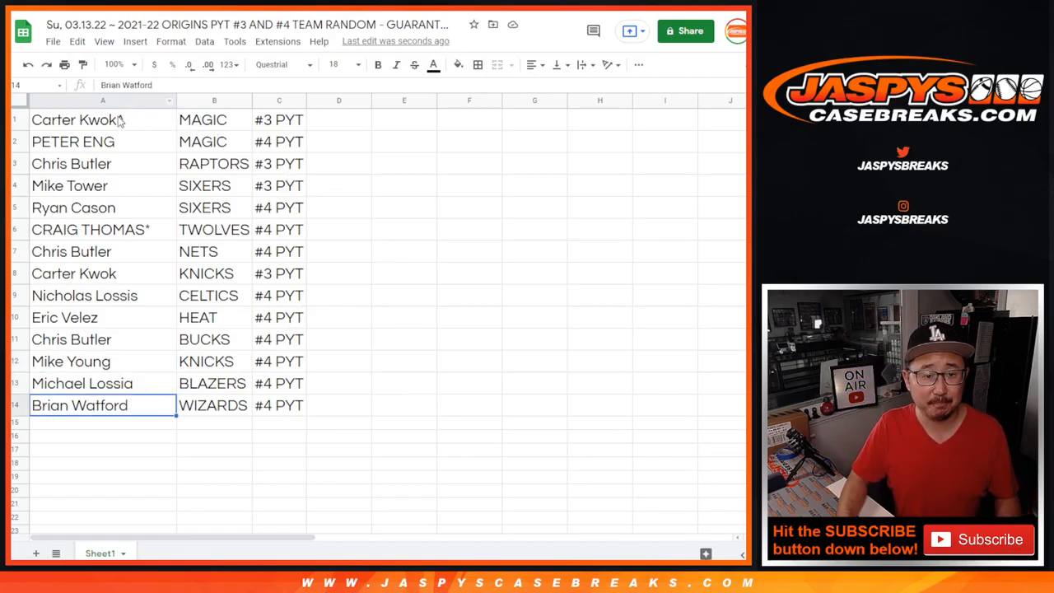
{"action": "left_click", "coordinate": [102, 118]}
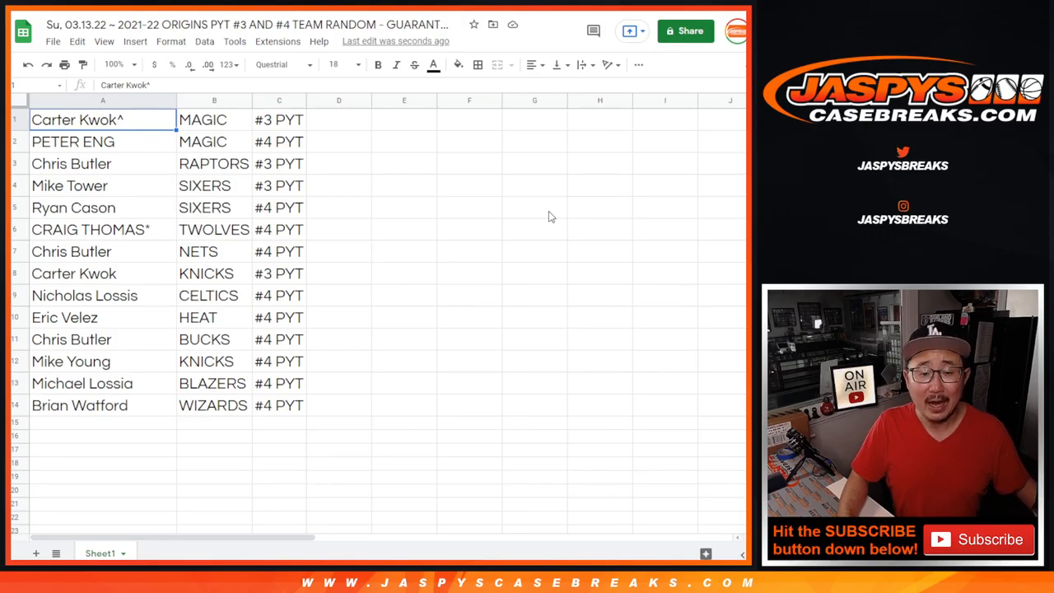